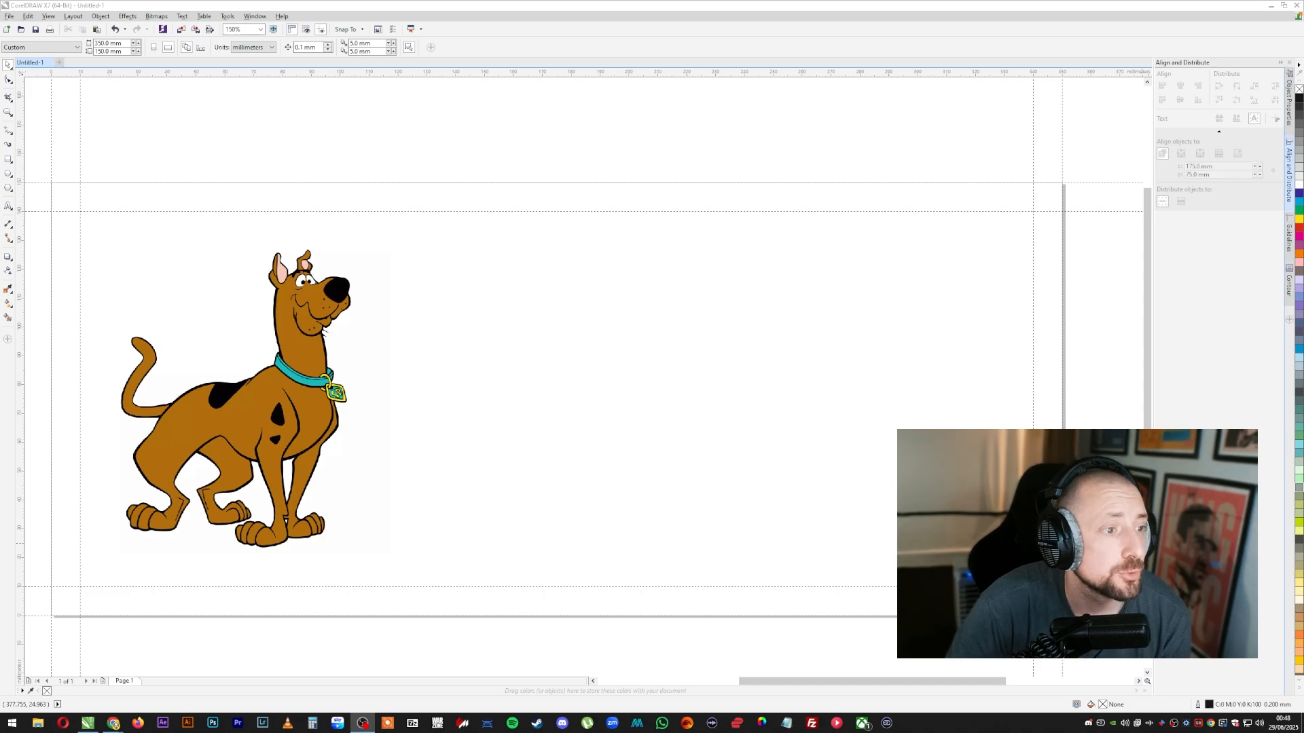
pyautogui.moveTo(267, 256)
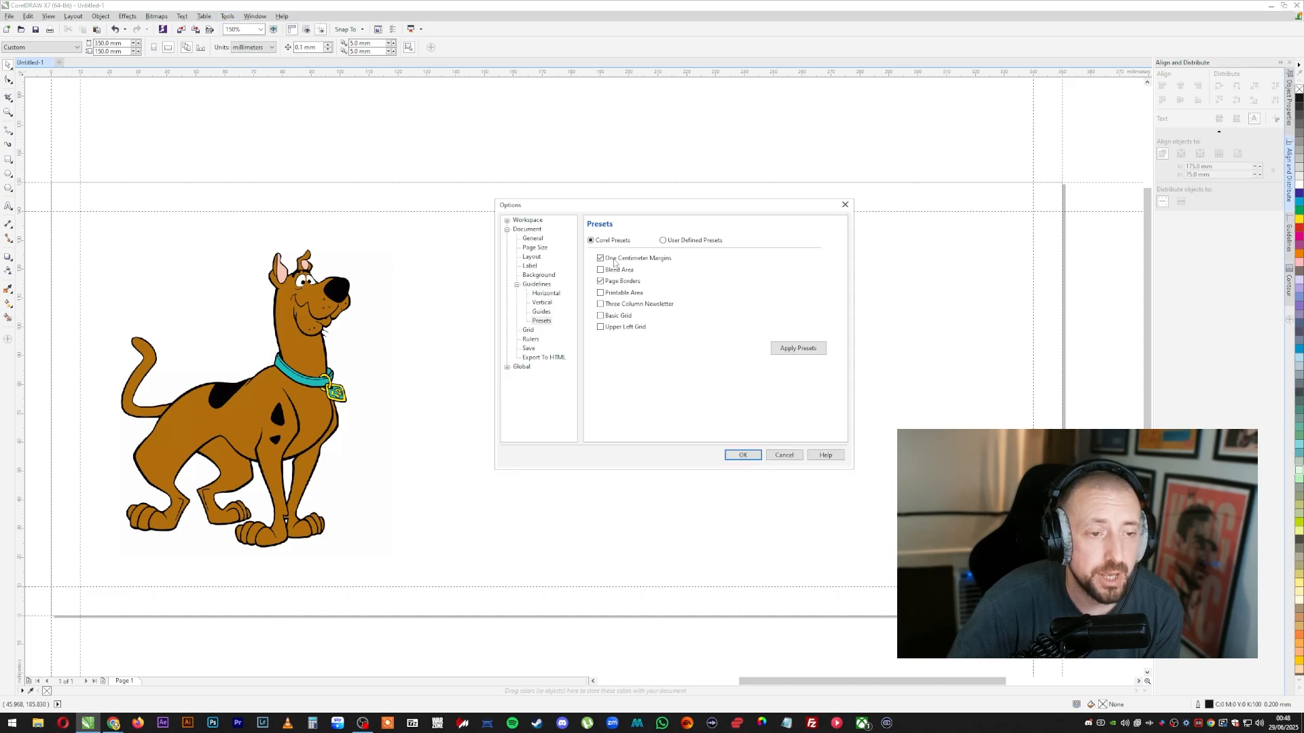
pyautogui.moveTo(644, 327)
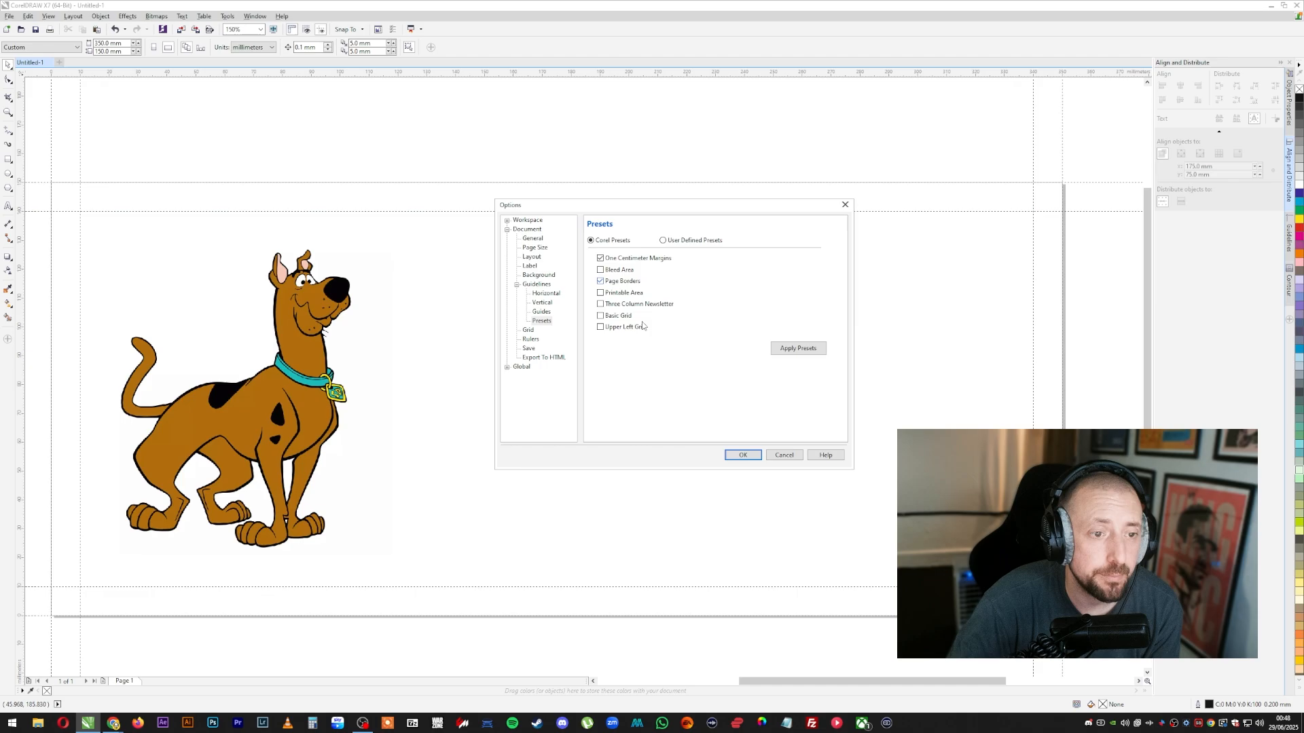
# - Dismiss the page preset options and select the Scooby-Doo bitmap for copying
pyautogui.click(743, 455)
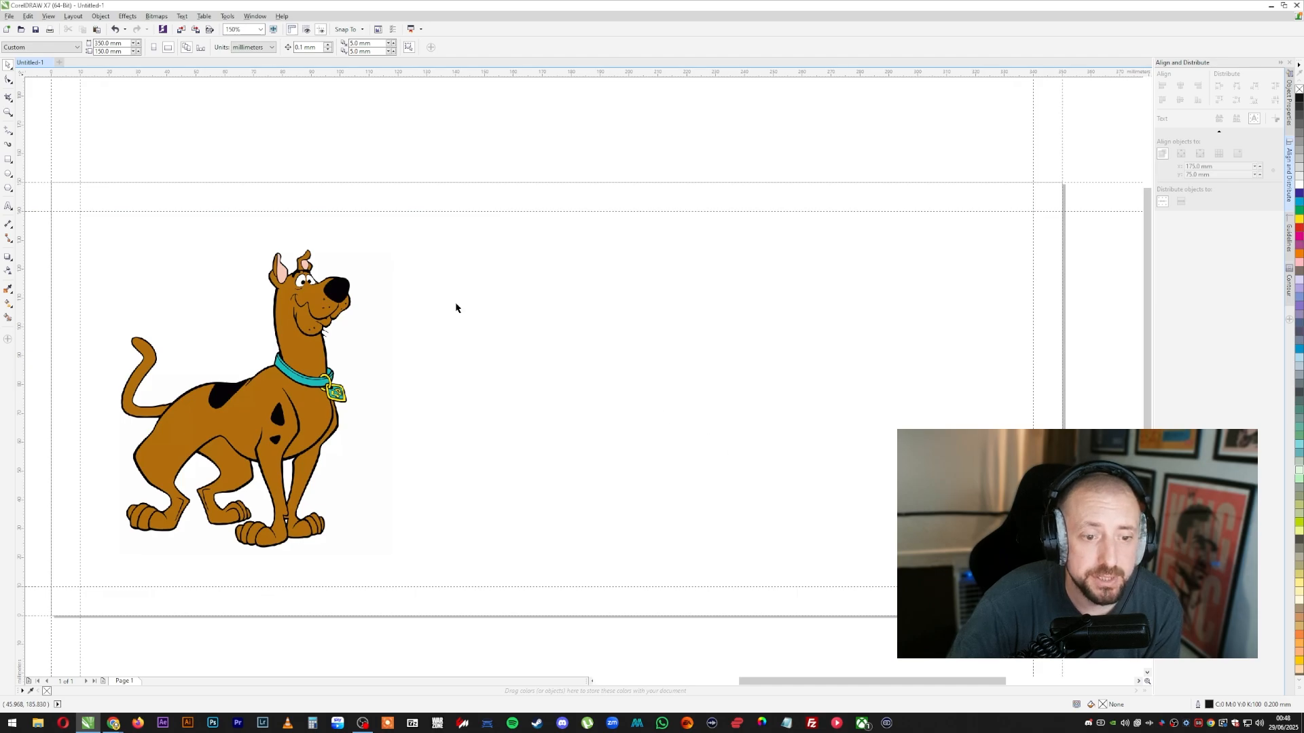
pyautogui.moveTo(221, 358)
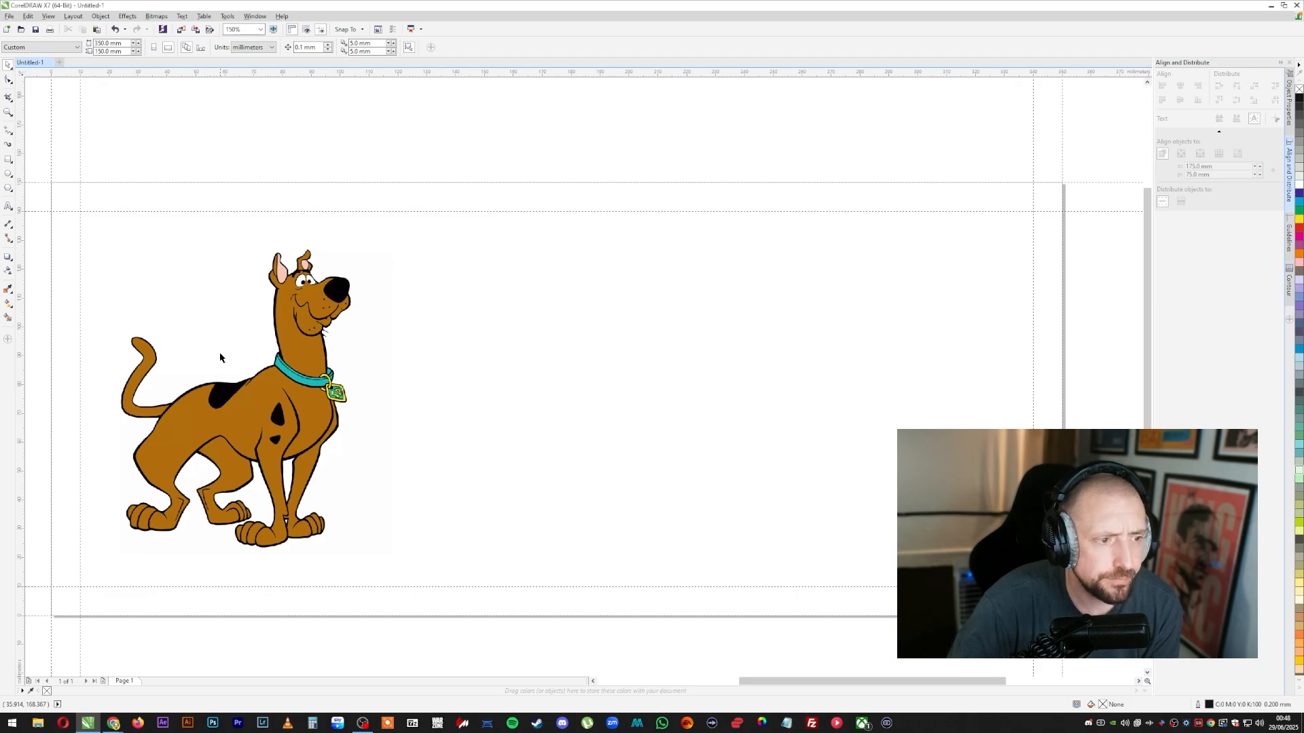
pyautogui.click(224, 404)
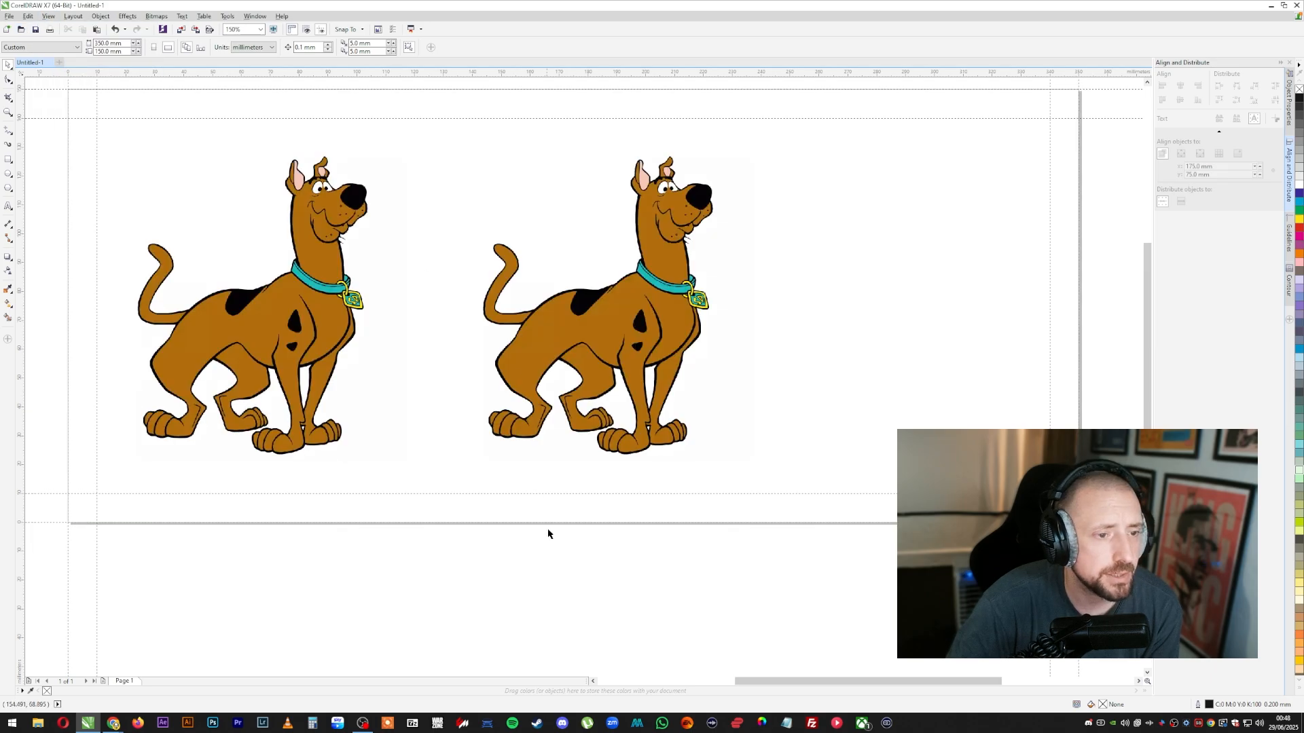
# - Quick Trace the second Scooby-Doo copy with a reduced bitmap, giving a 33-object vector group
pyautogui.click(595, 313)
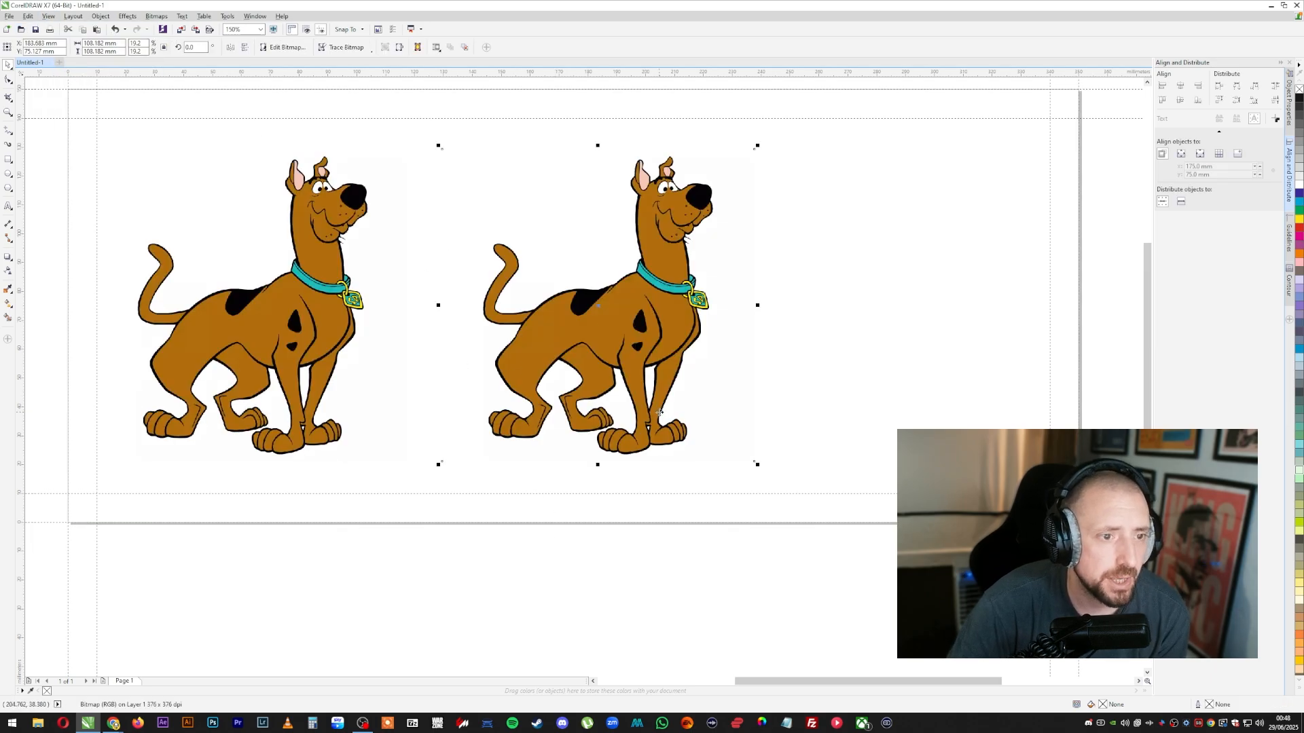
pyautogui.click(345, 47)
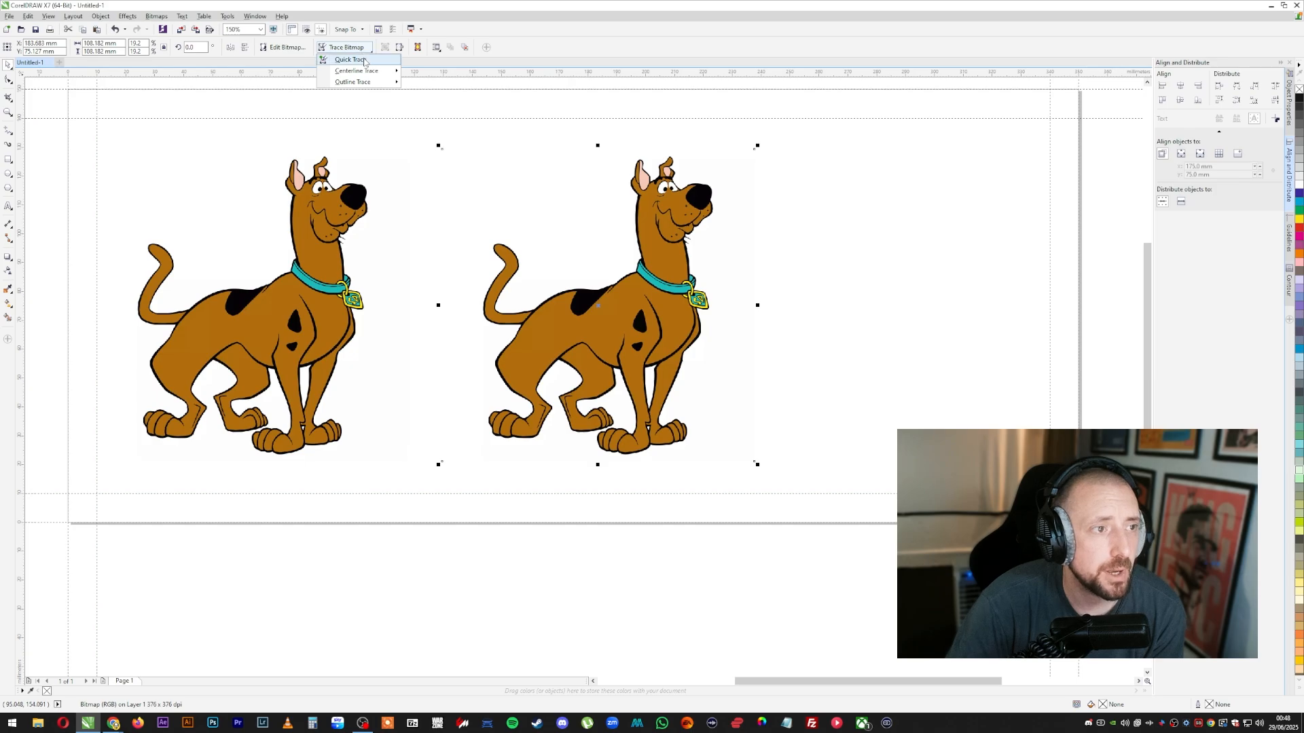
pyautogui.click(347, 59)
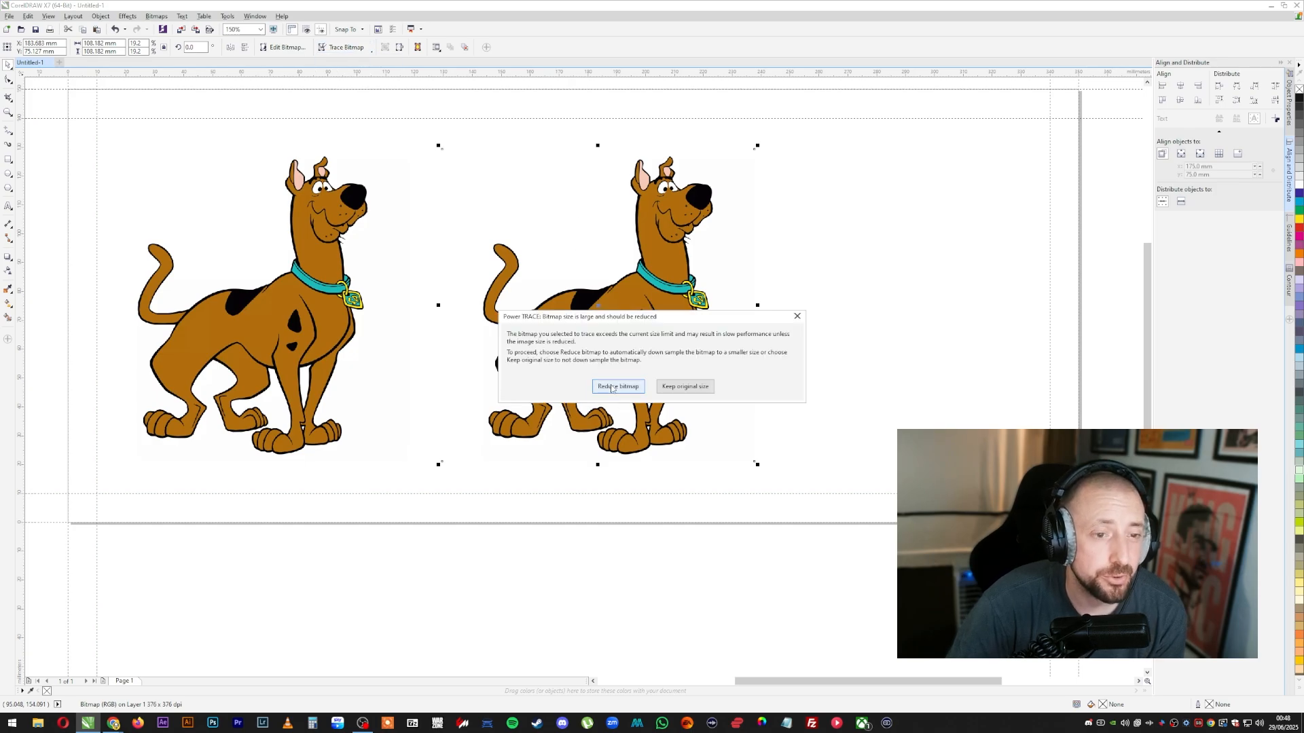
pyautogui.click(617, 386)
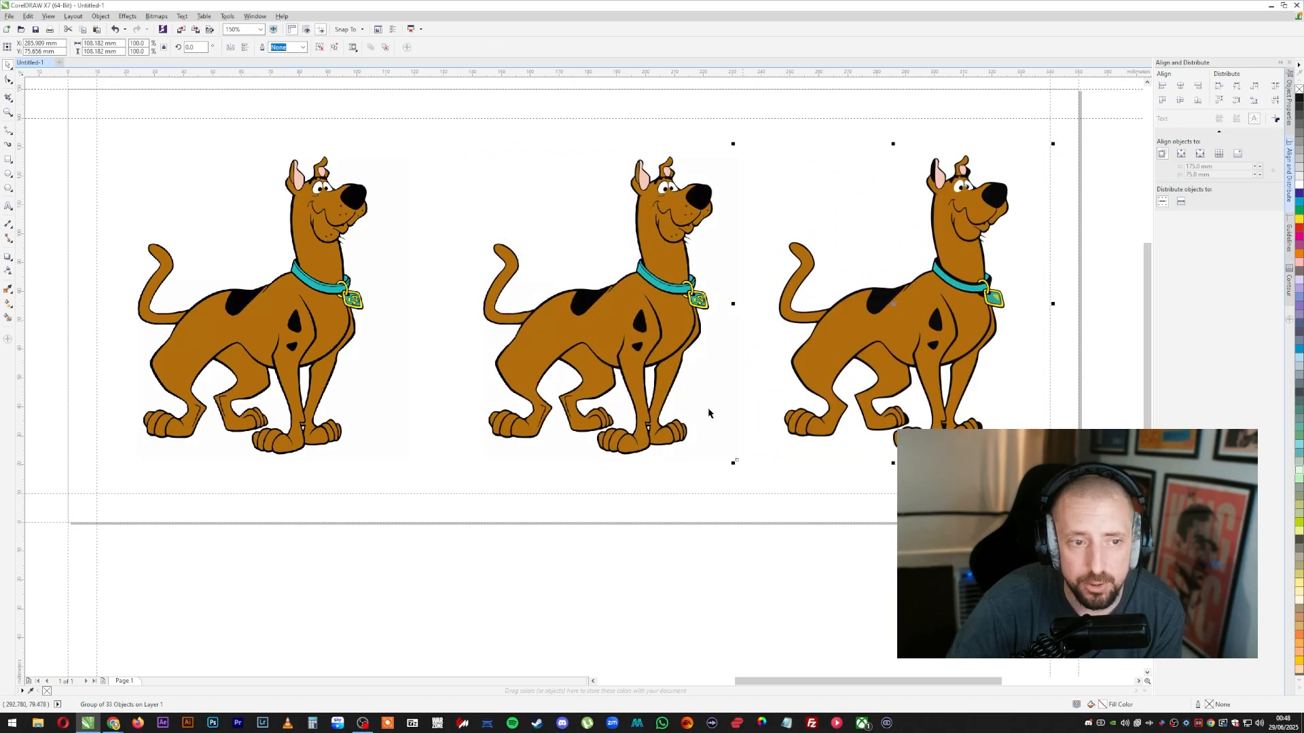
pyautogui.click(596, 303)
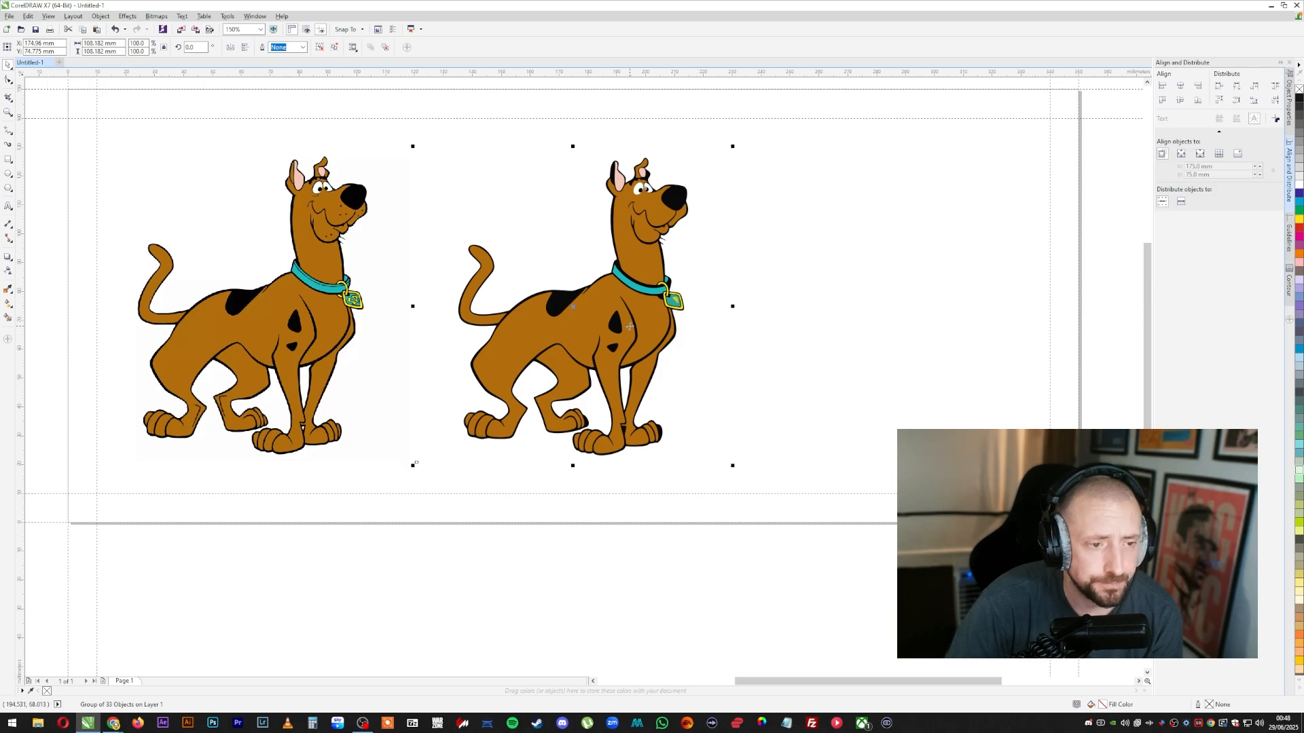
# - Switch to Wireframe view and ungroup all the traced Scooby-Doo shapes
pyautogui.click(48, 16)
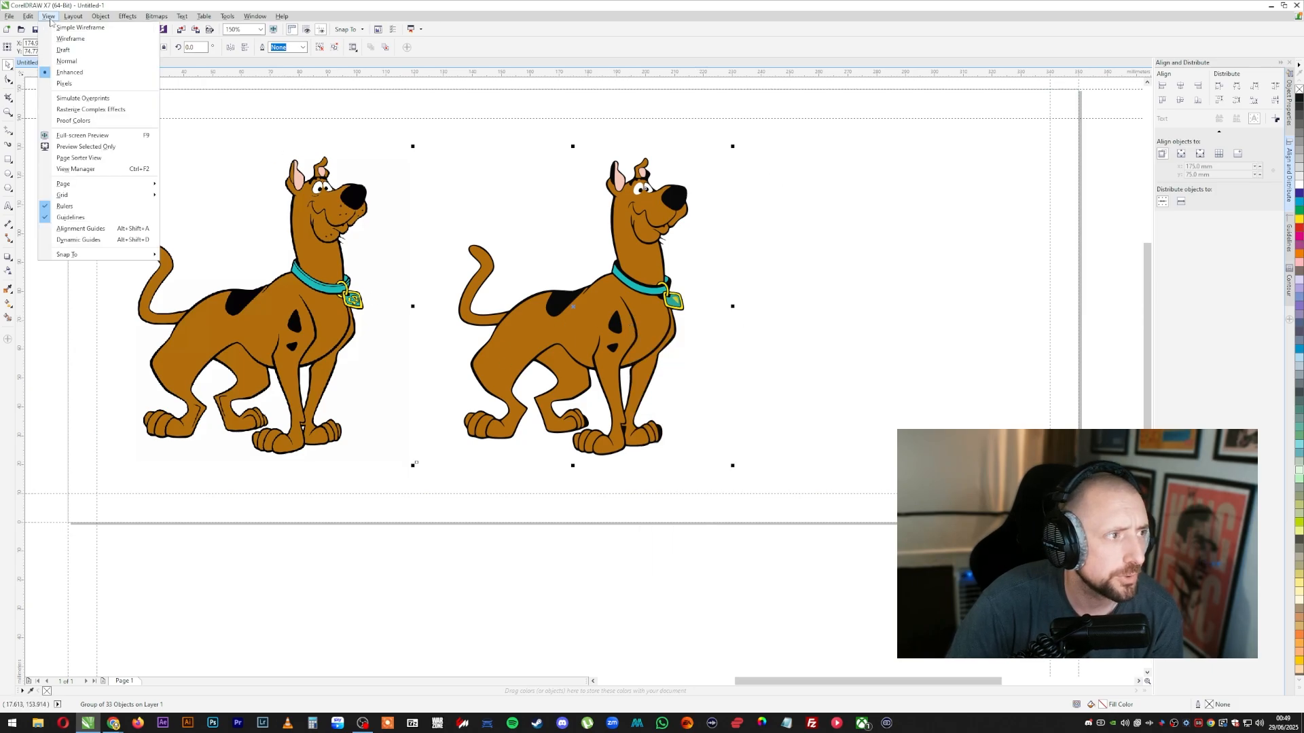
pyautogui.click(70, 38)
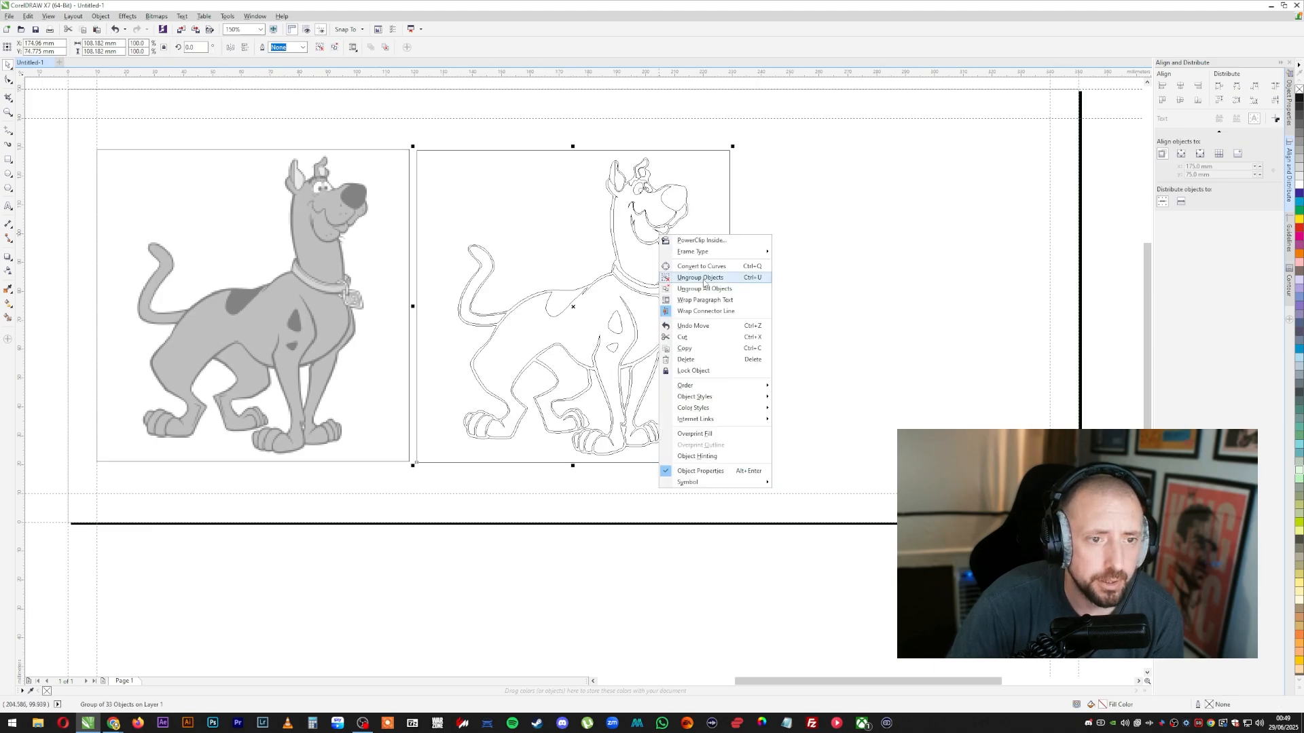
pyautogui.click(700, 277)
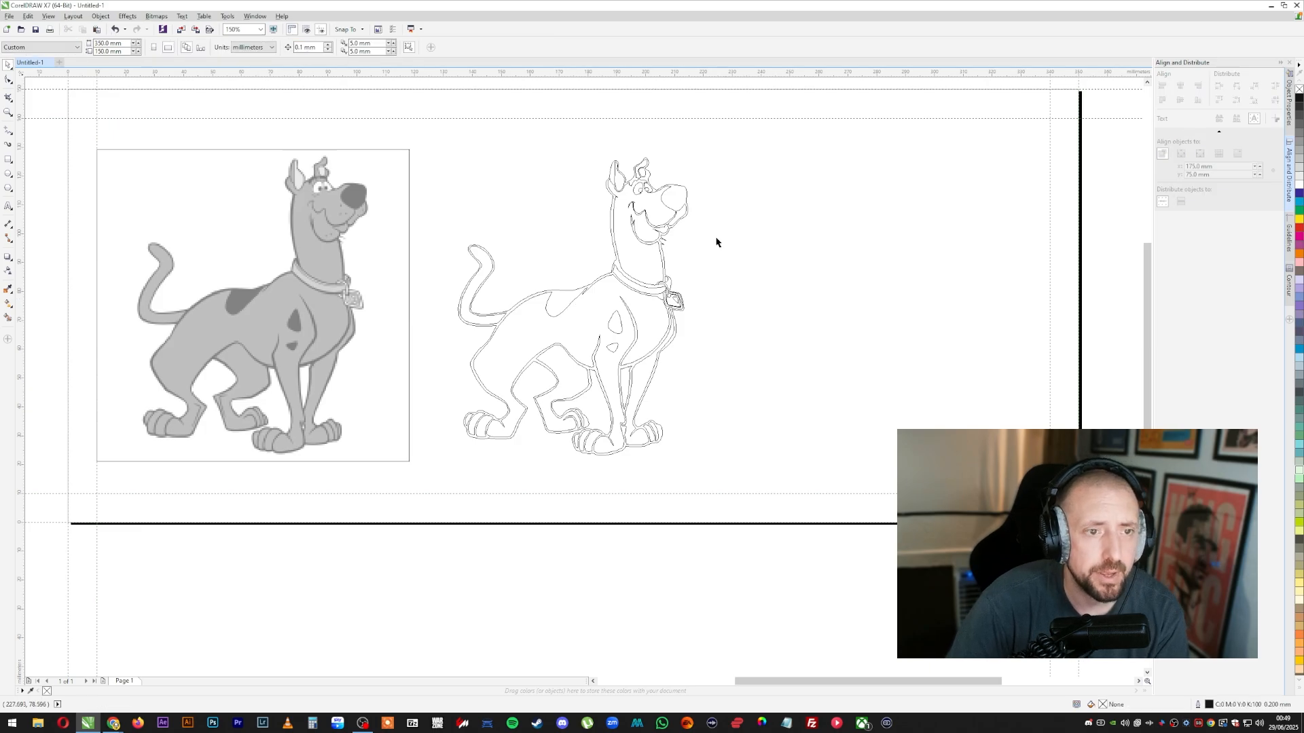
pyautogui.moveTo(513, 274)
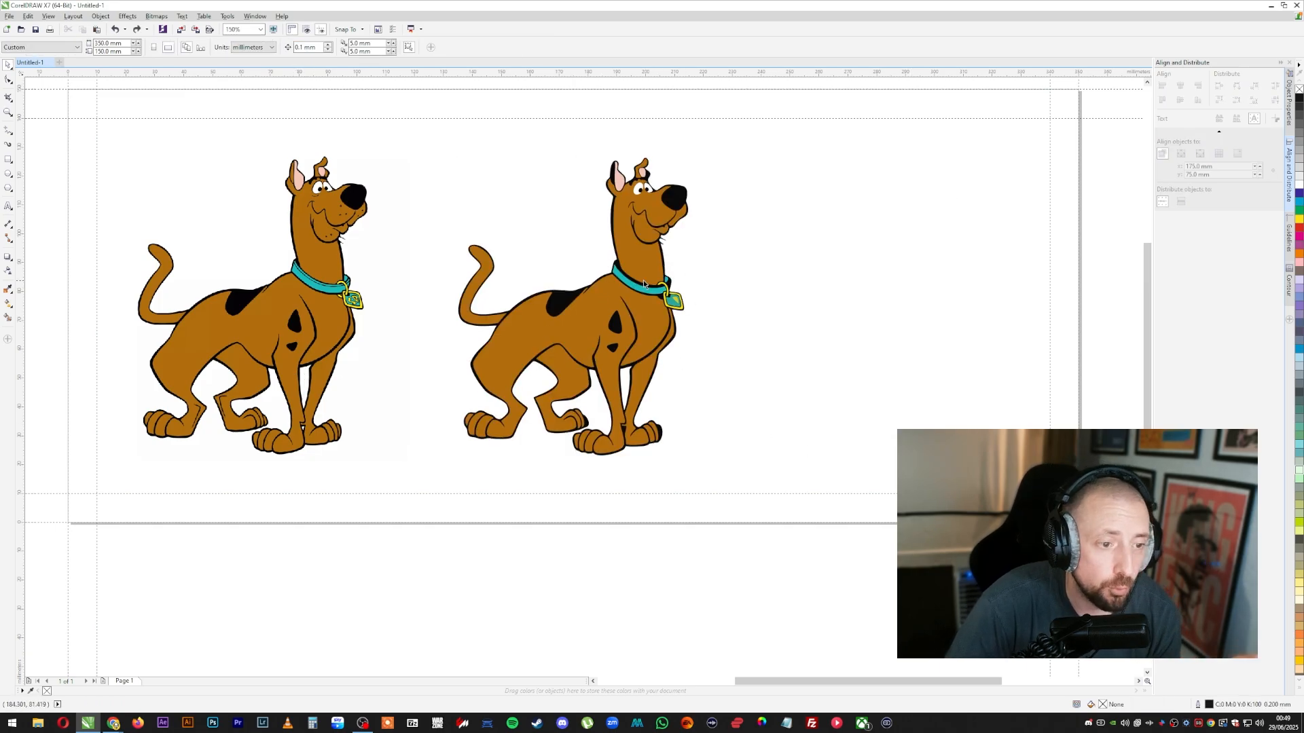
# - Weld the traced pieces into one shape and fill it black
pyautogui.click(571, 318)
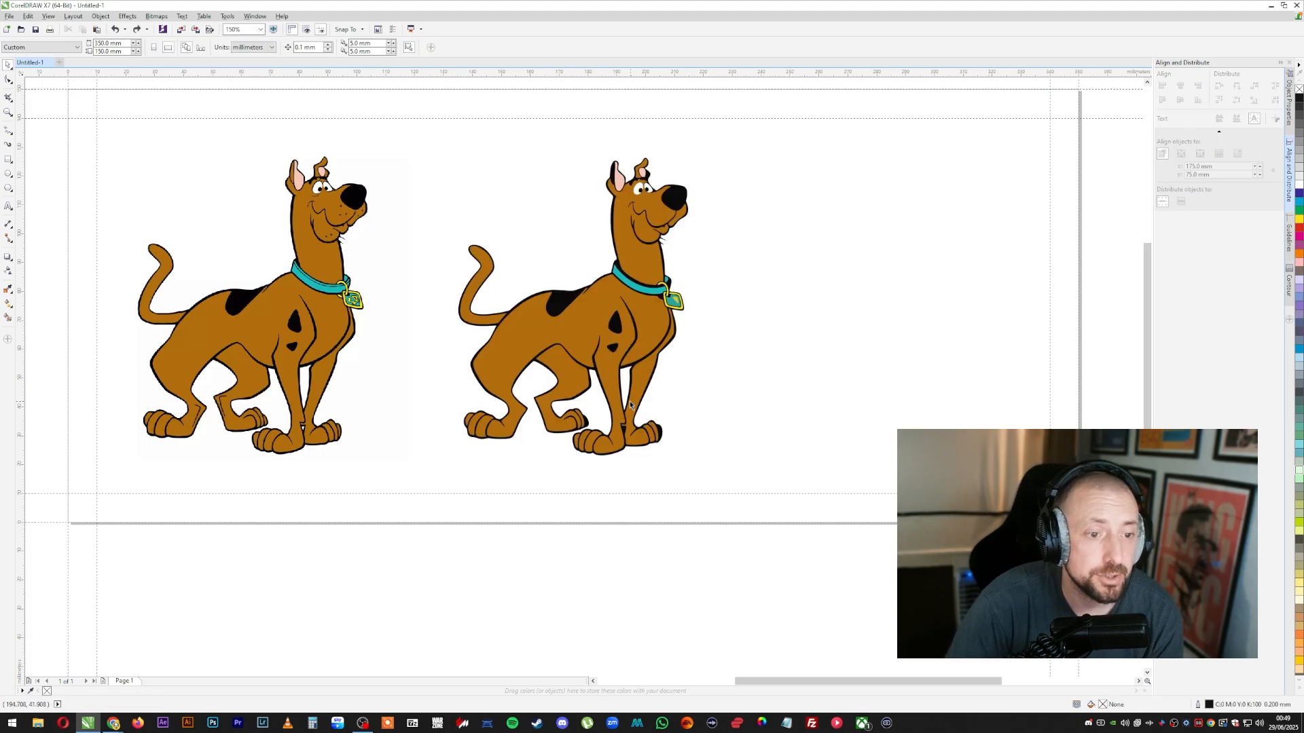
pyautogui.click(626, 389)
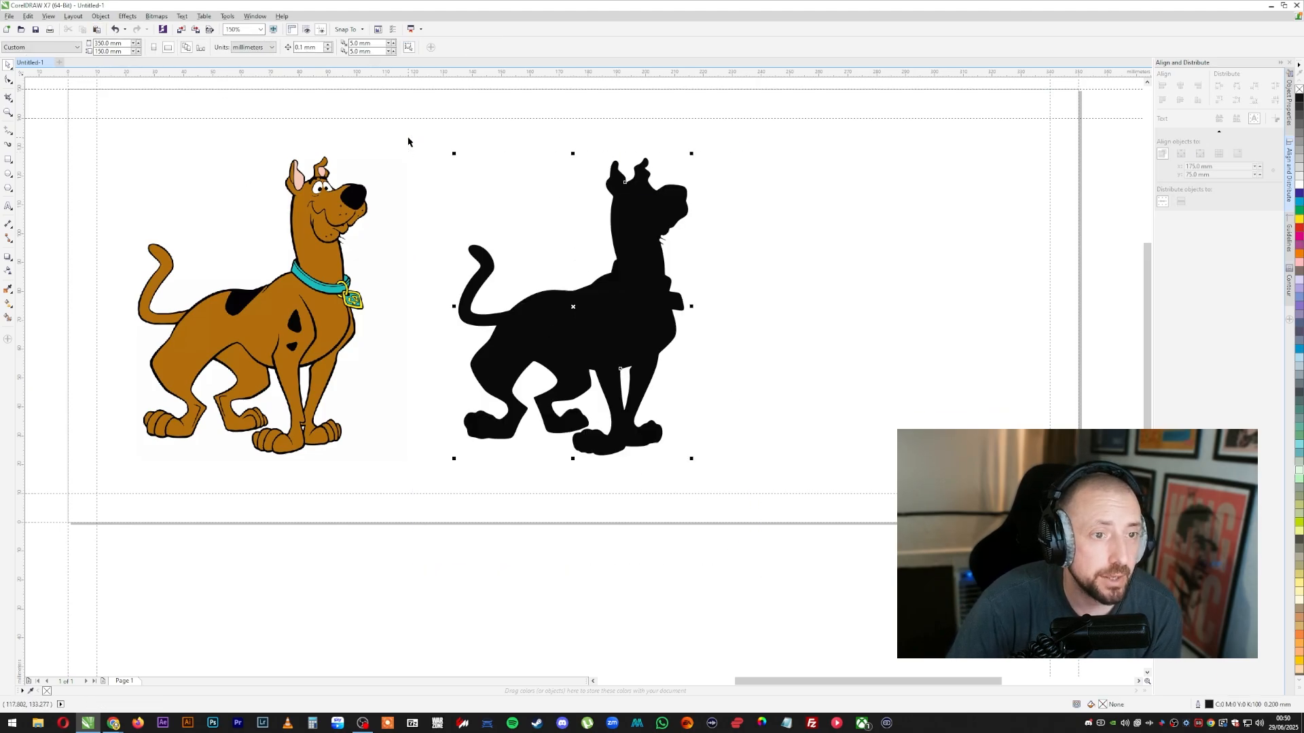
# - Combine the selected black silhouette pieces into a single curve
pyautogui.rightClick(573, 307)
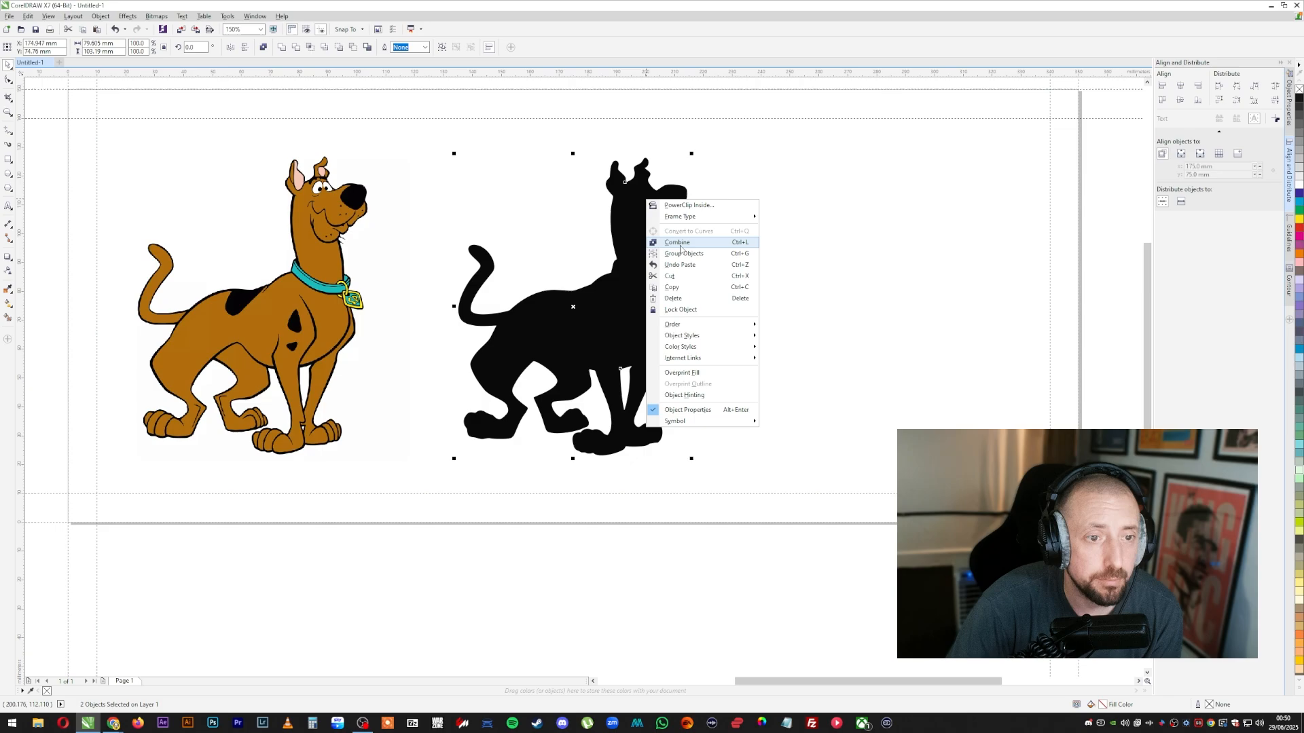
pyautogui.click(677, 243)
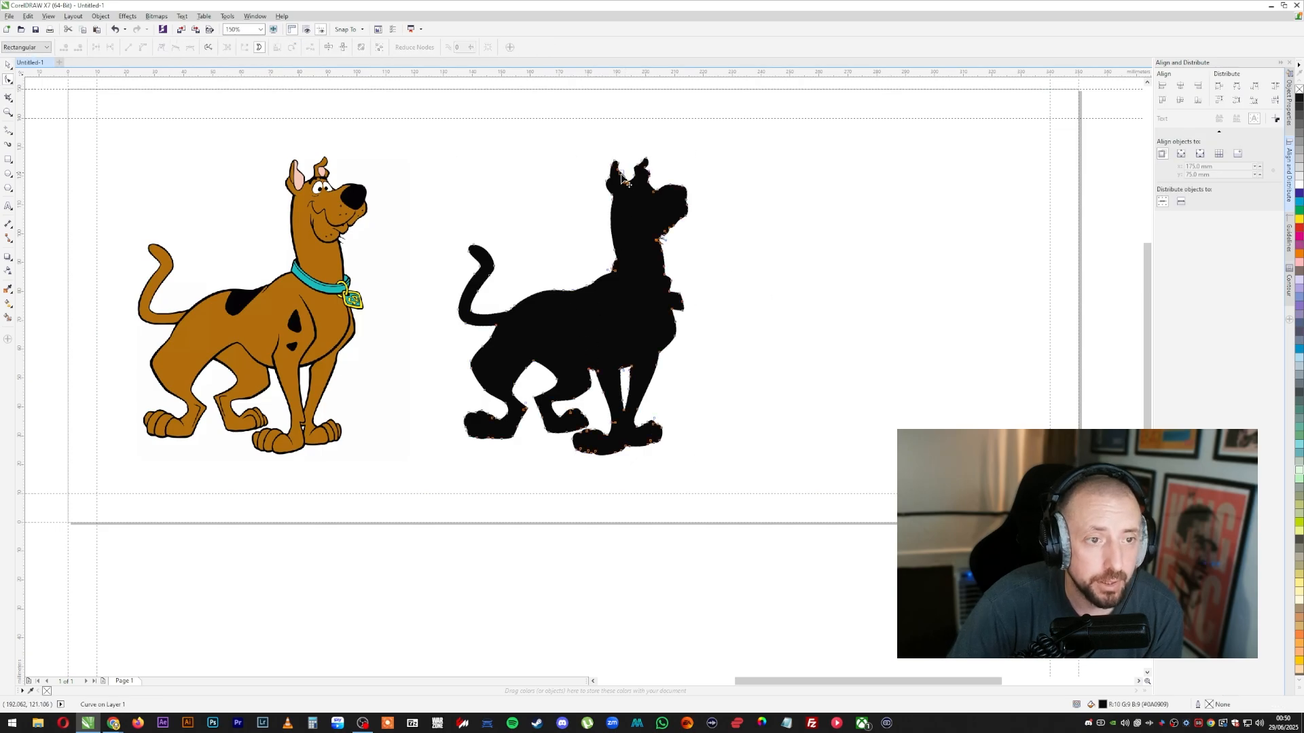
pyautogui.moveTo(520, 387)
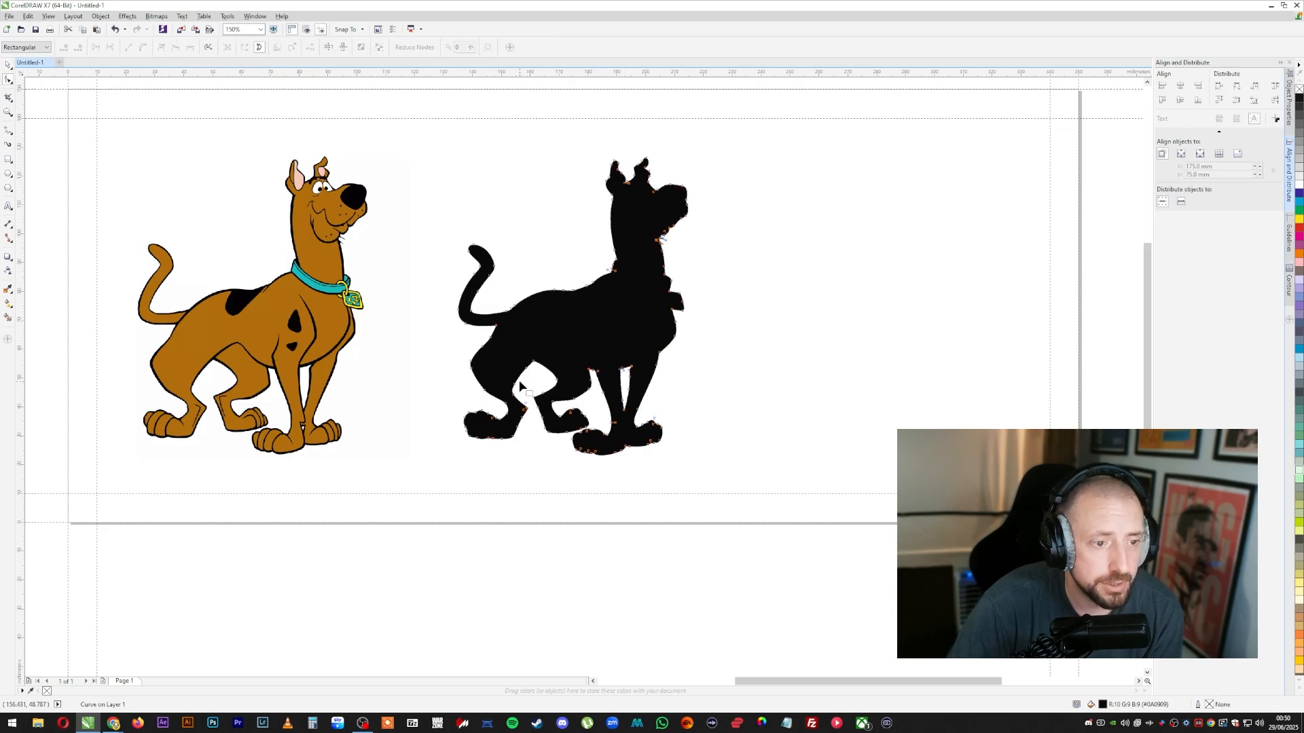
pyautogui.moveTo(127, 127)
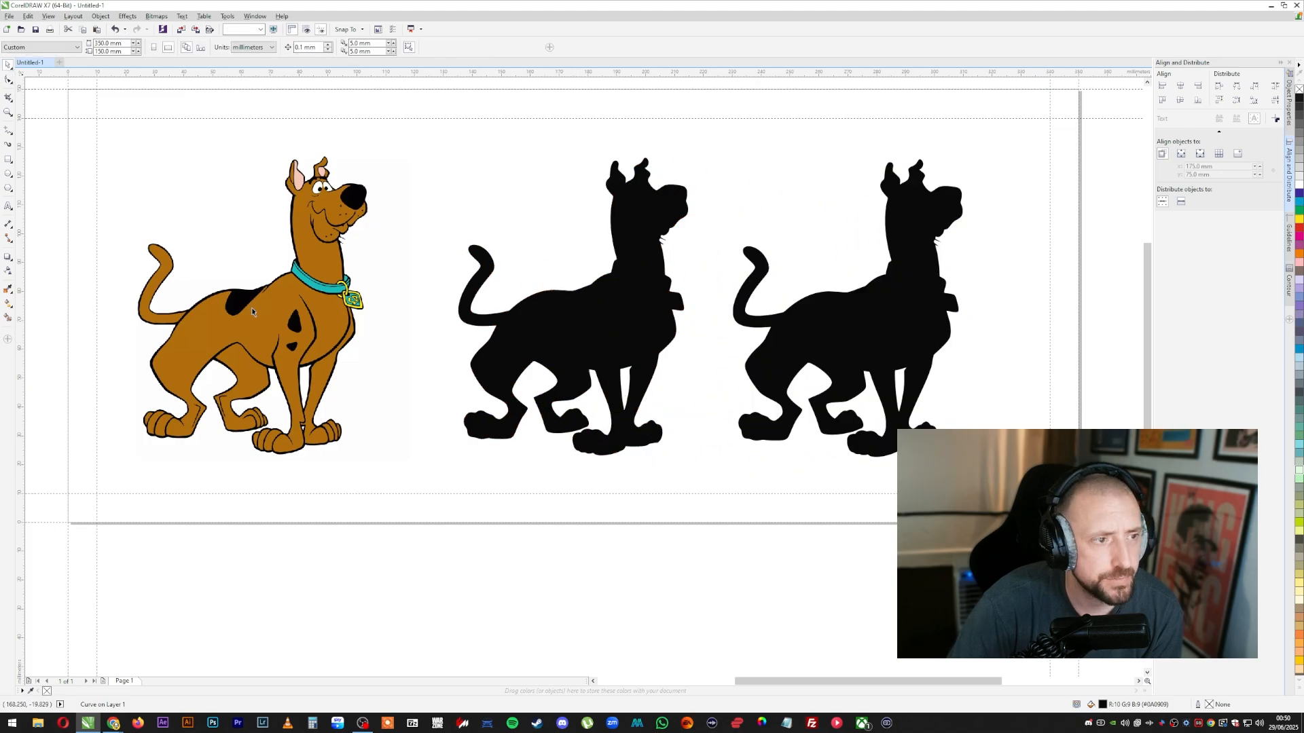
# - Remove the fill from the third silhouette copy, leaving a thin outline
pyautogui.click(251, 313)
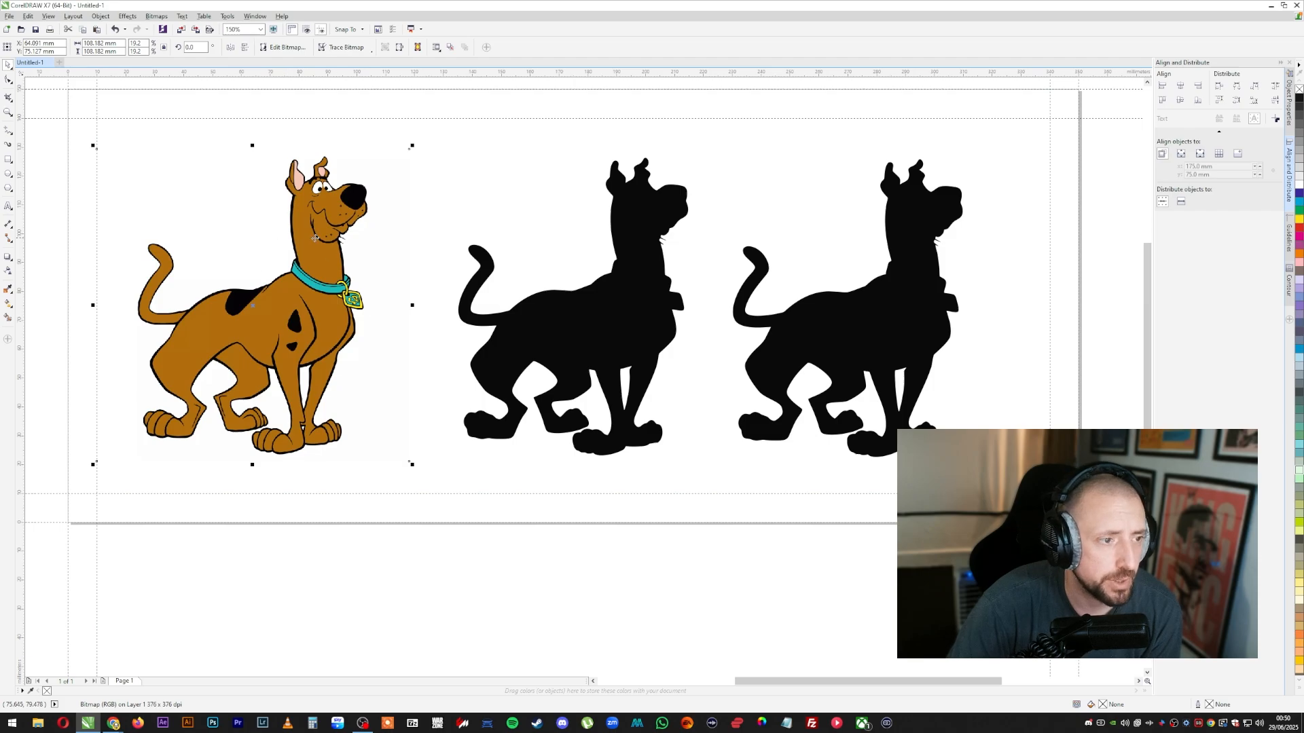
pyautogui.click(573, 307)
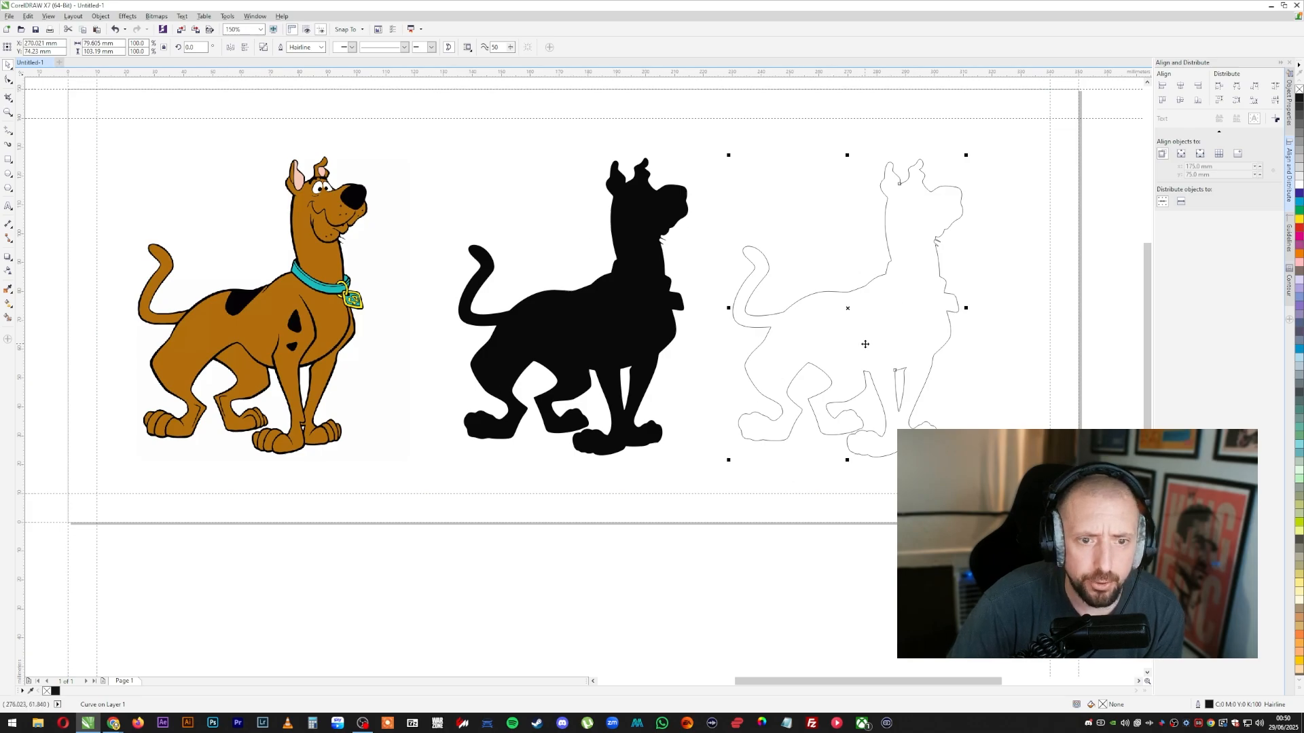
pyautogui.click(47, 16)
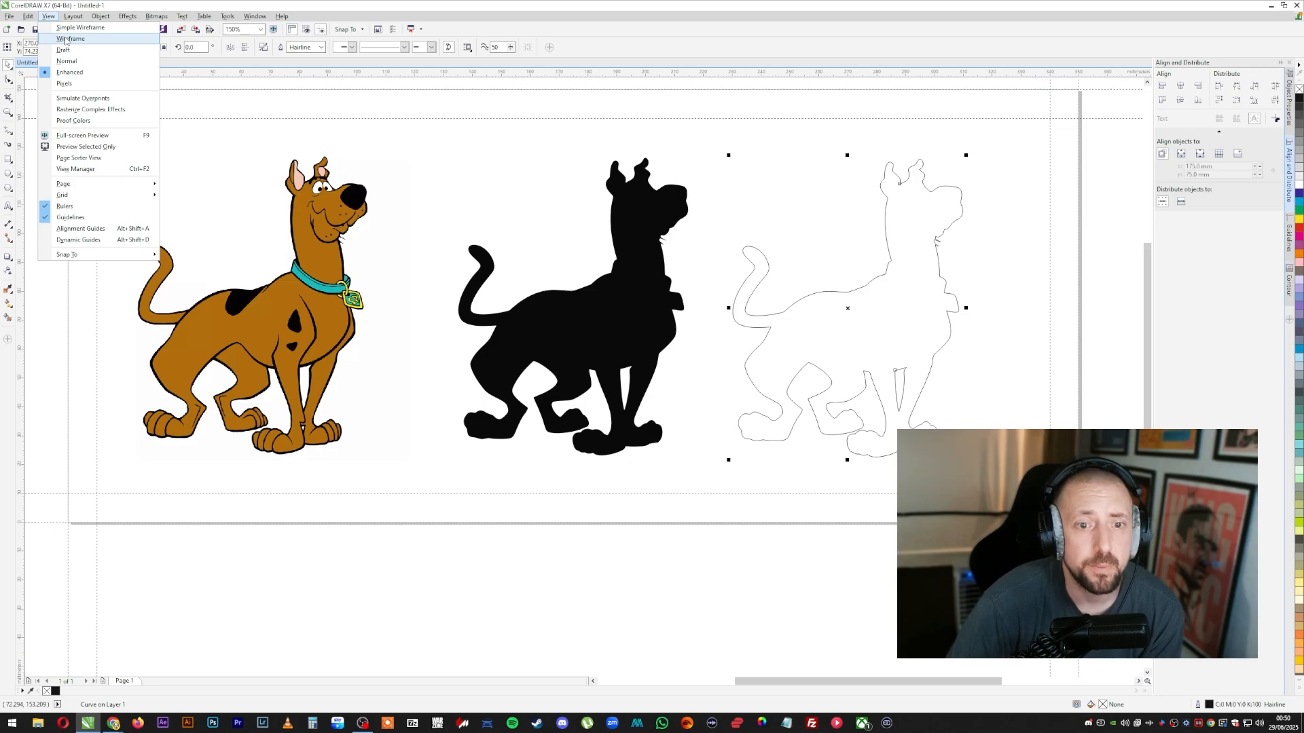
pyautogui.click(74, 39)
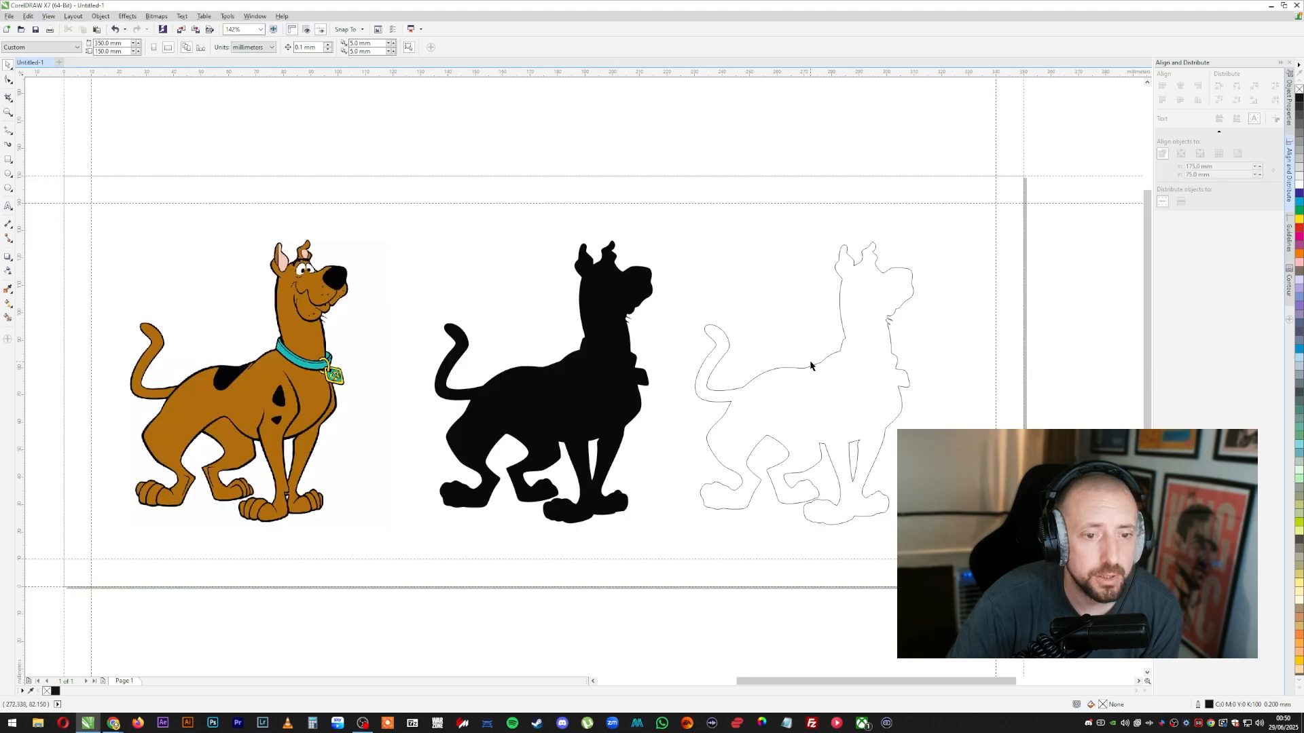
pyautogui.moveTo(1039, 162)
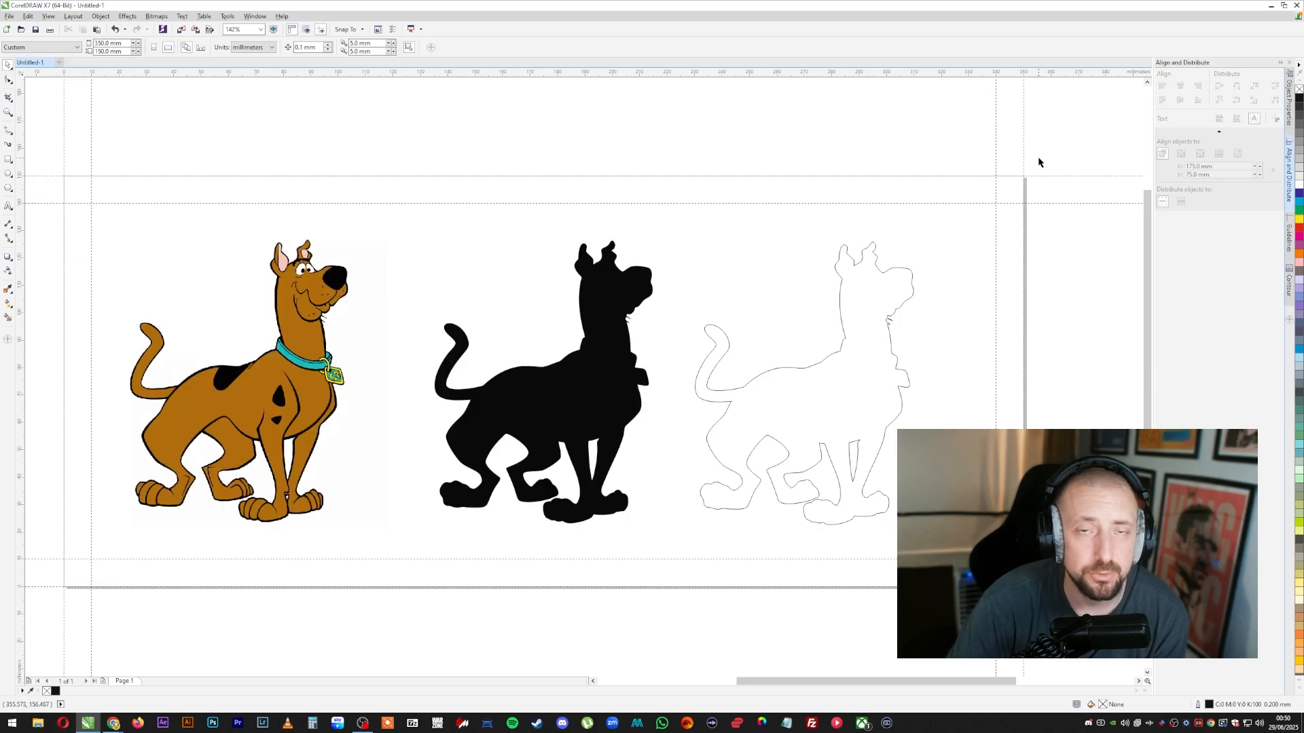